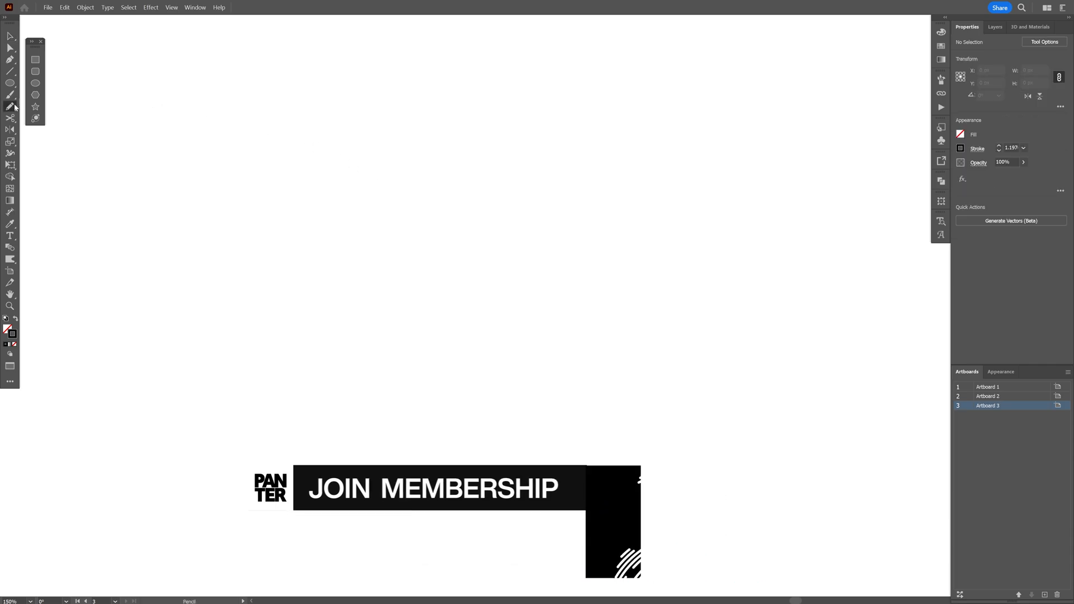
# Confirm the Pencil tool options and sketch the bird's wing curve and head strokes freehand
pyautogui.doubleClick(10, 106)
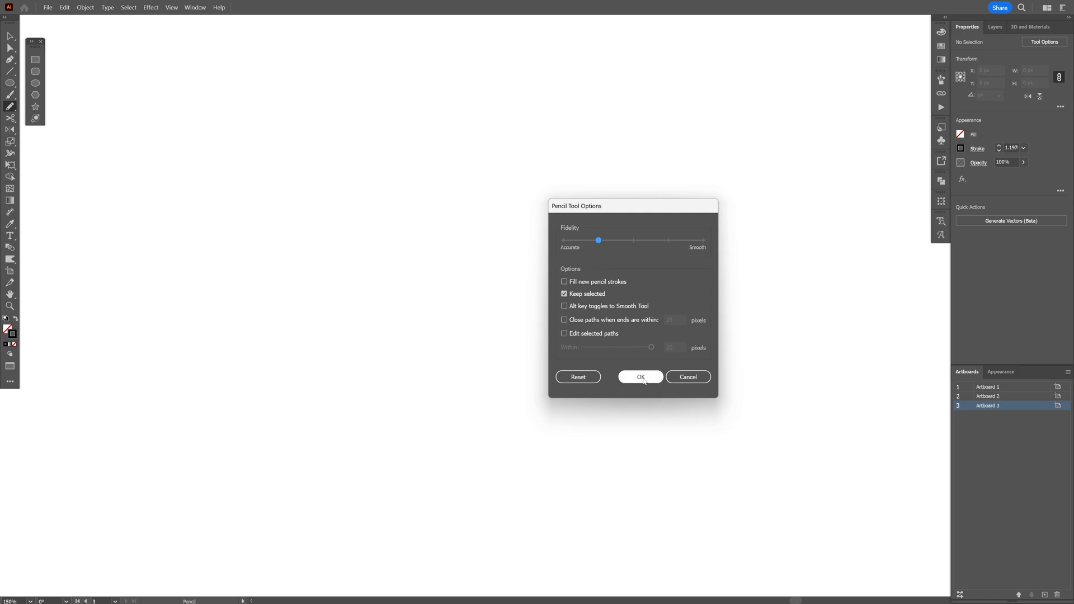
pyautogui.click(640, 377)
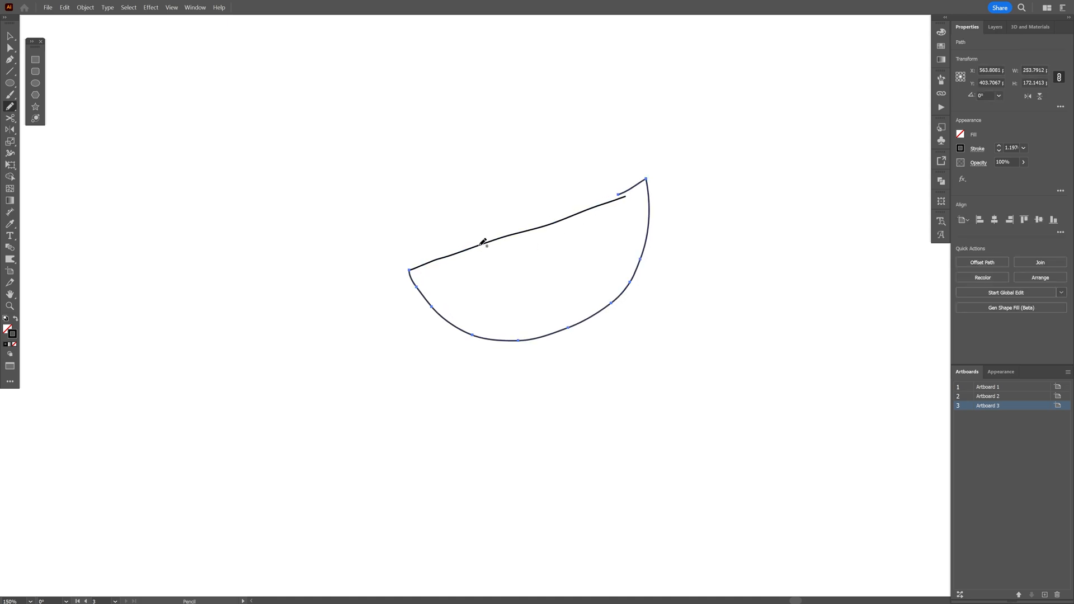
pyautogui.moveTo(485, 241); pyautogui.dragTo(578, 211)
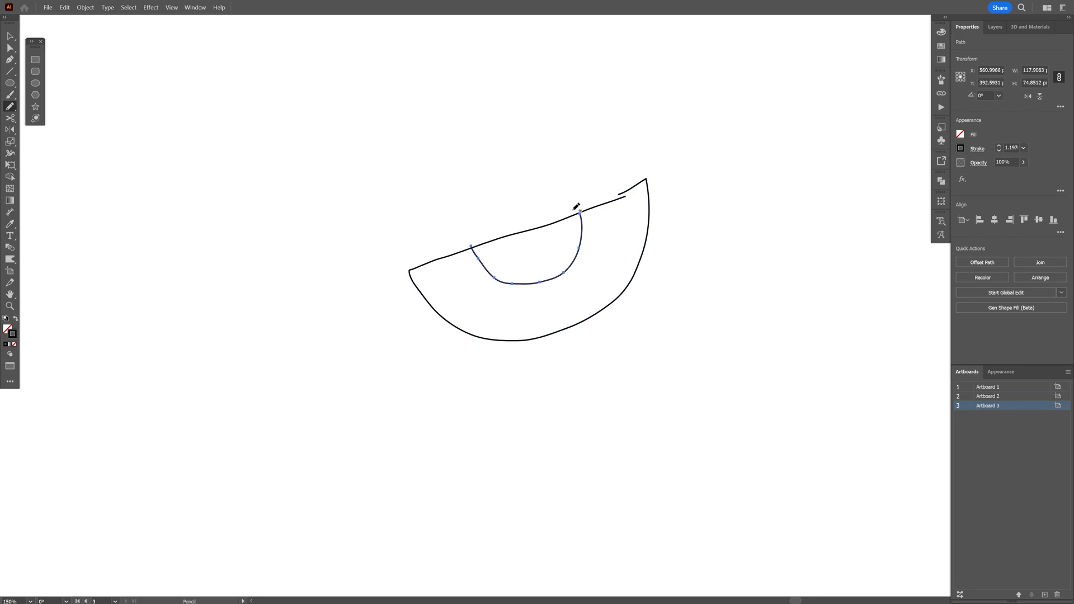
pyautogui.moveTo(579, 212); pyautogui.dragTo(648, 94)
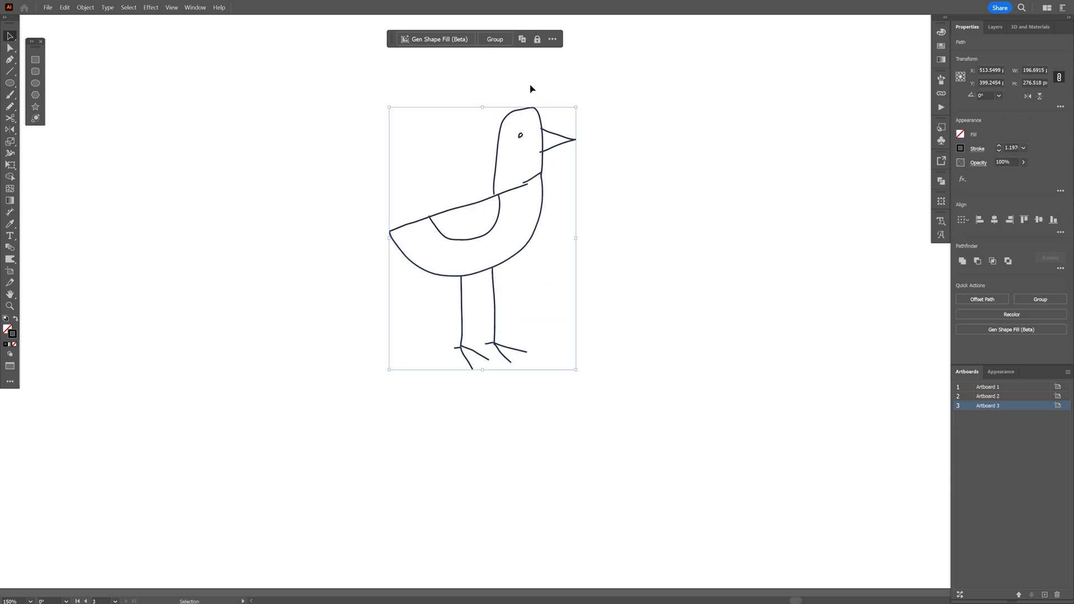
# Start Gen Shape Fill on the sketch with Shape Strength fully Loose and the Effects and Style Reference choices shown
pyautogui.click(436, 39)
pyautogui.write('bird')
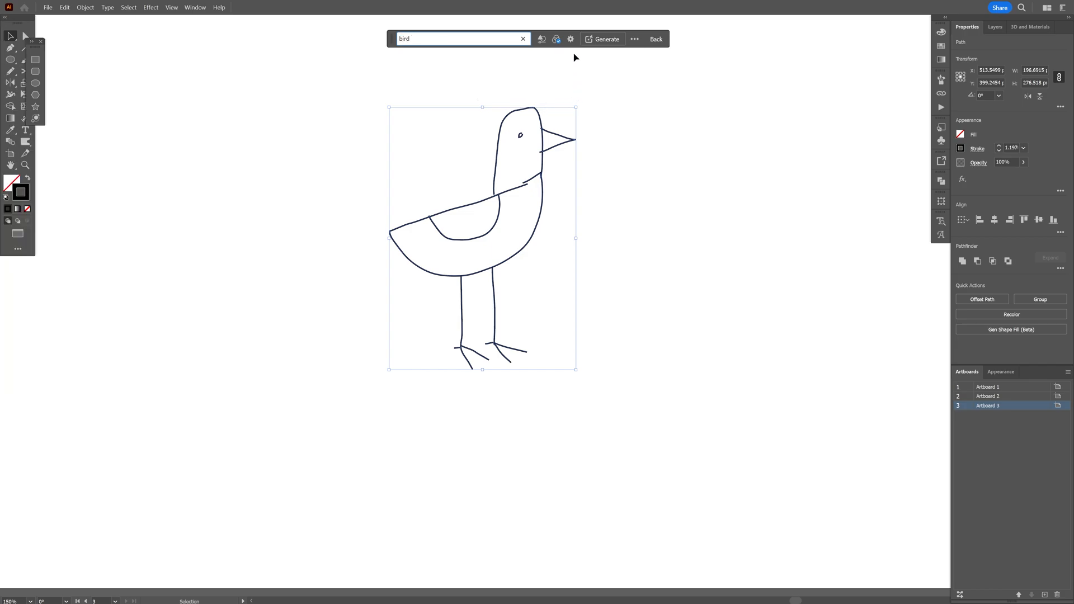
pyautogui.click(570, 38)
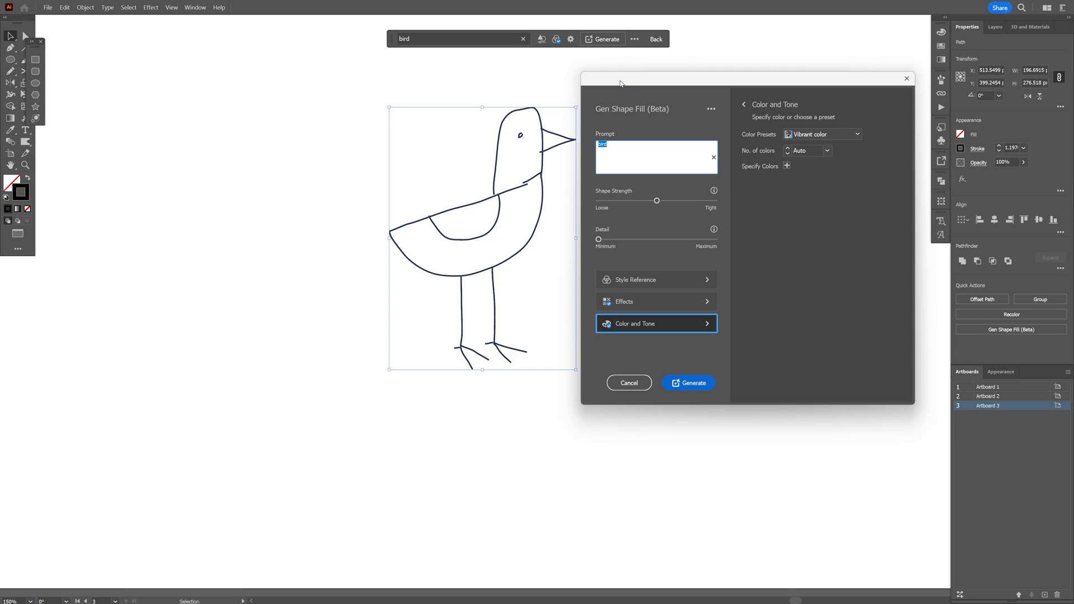
pyautogui.moveTo(642, 198)
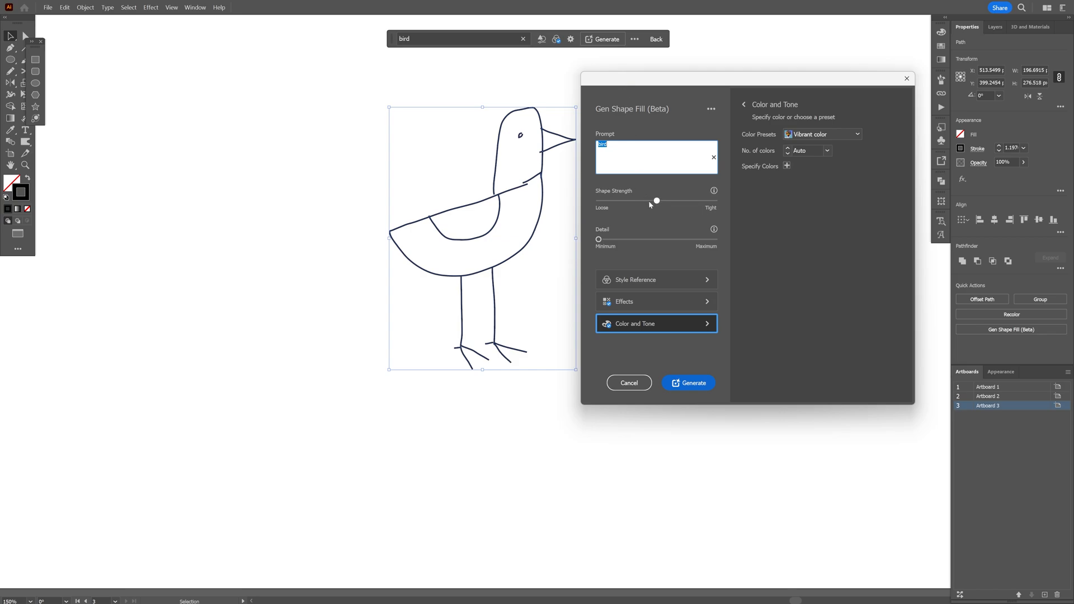
pyautogui.moveTo(657, 200); pyautogui.dragTo(599, 200)
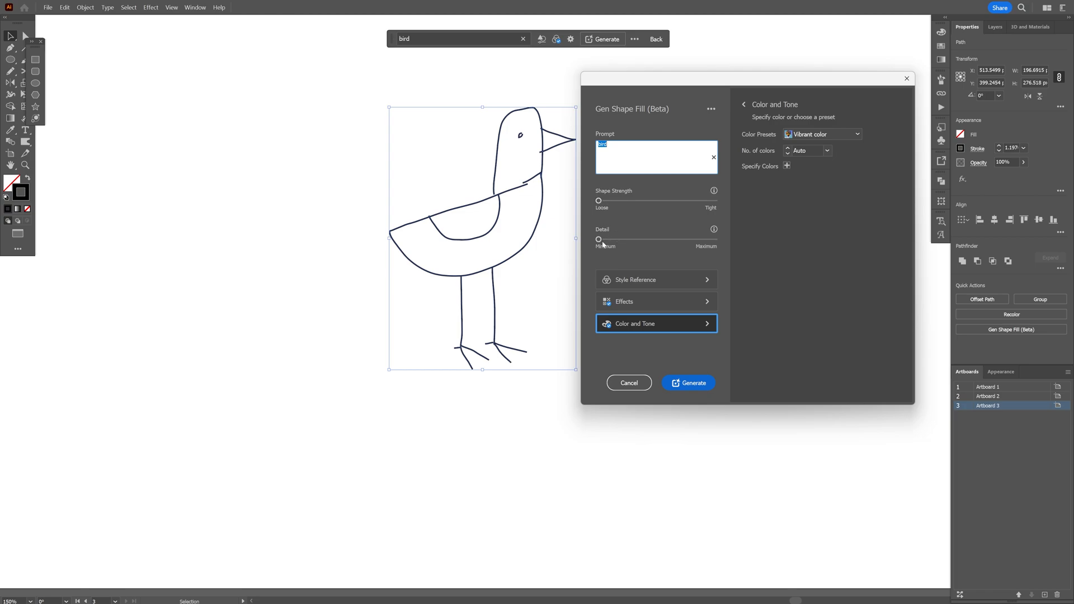
pyautogui.moveTo(610, 245)
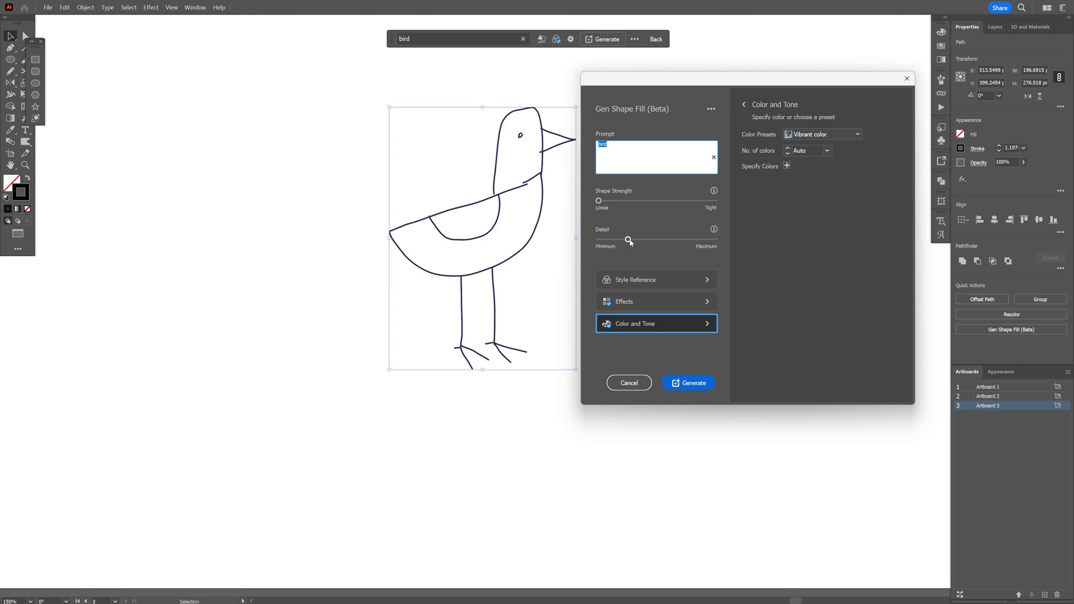
pyautogui.moveTo(628, 240)
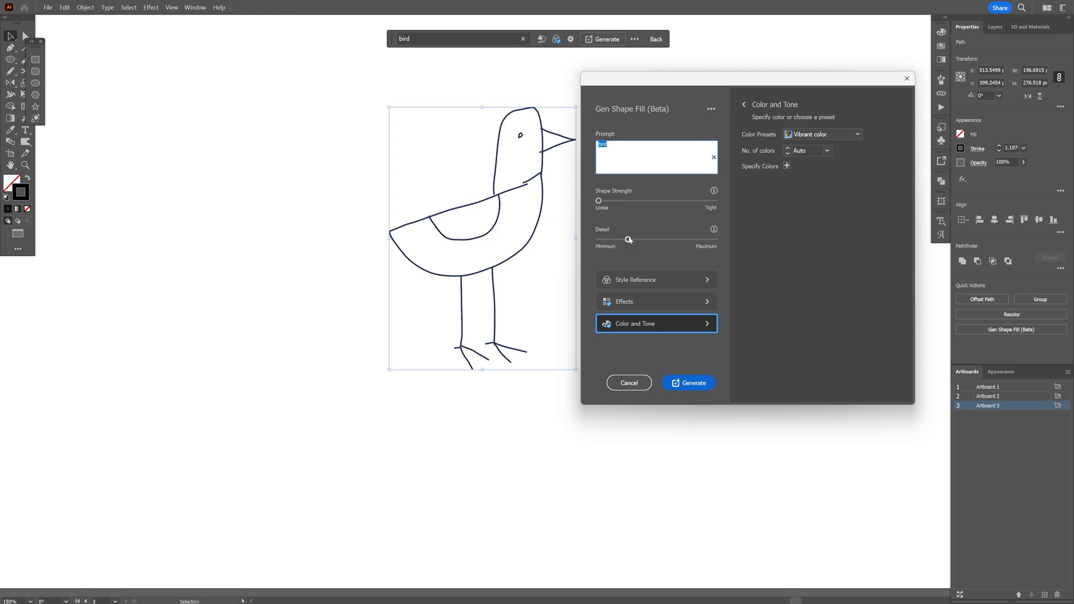
pyautogui.moveTo(628, 239)
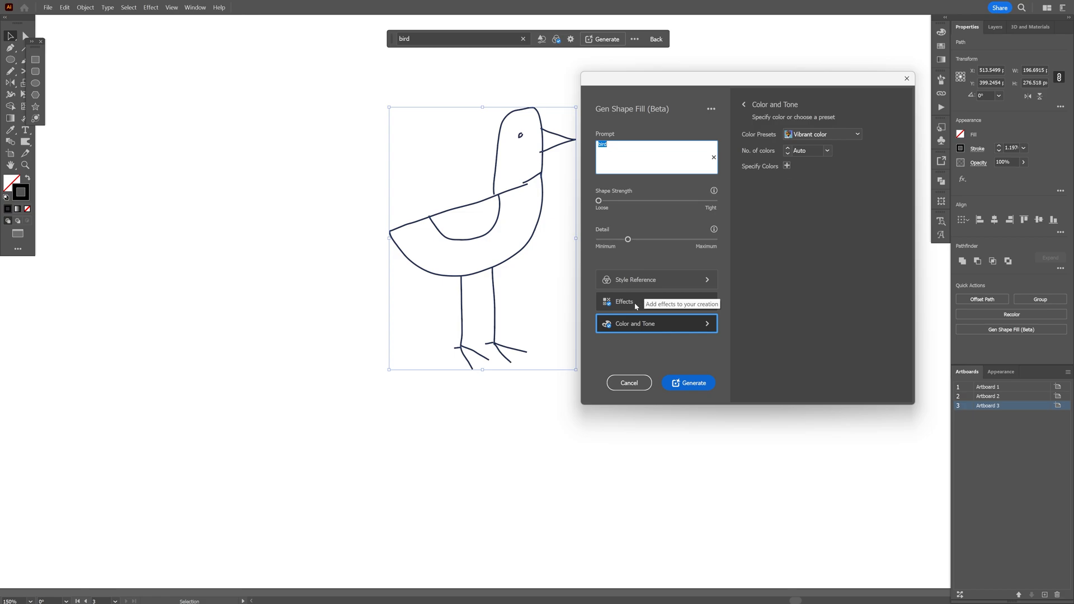
pyautogui.click(624, 301)
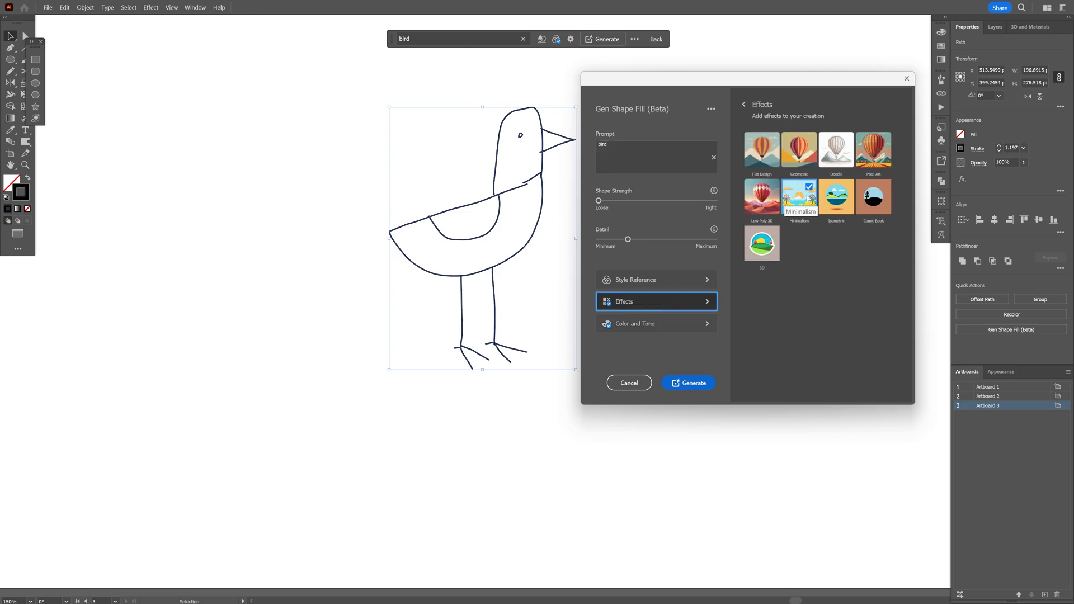
pyautogui.click(655, 279)
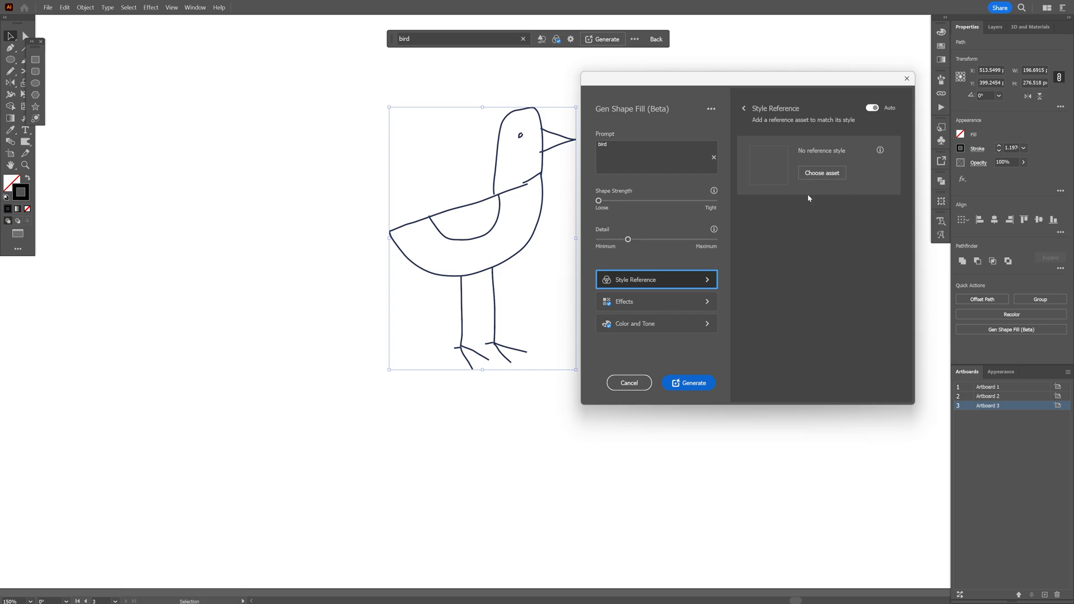
pyautogui.moveTo(697, 382)
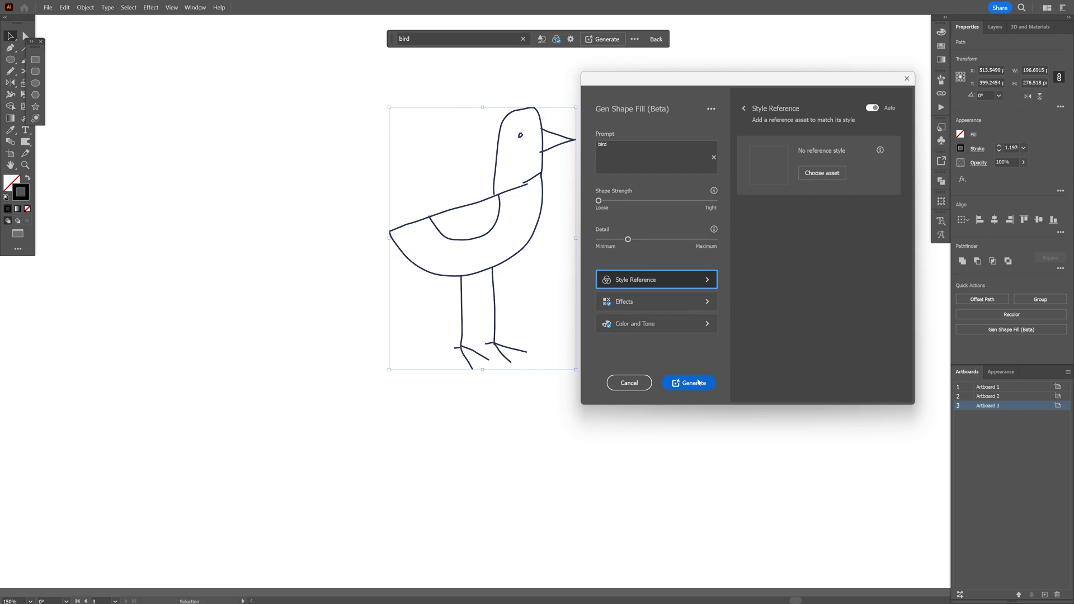
# Generate two colourful vector bird variations from the sketch and reopen Gen Shape Fill for a tighter third try
pyautogui.click(688, 383)
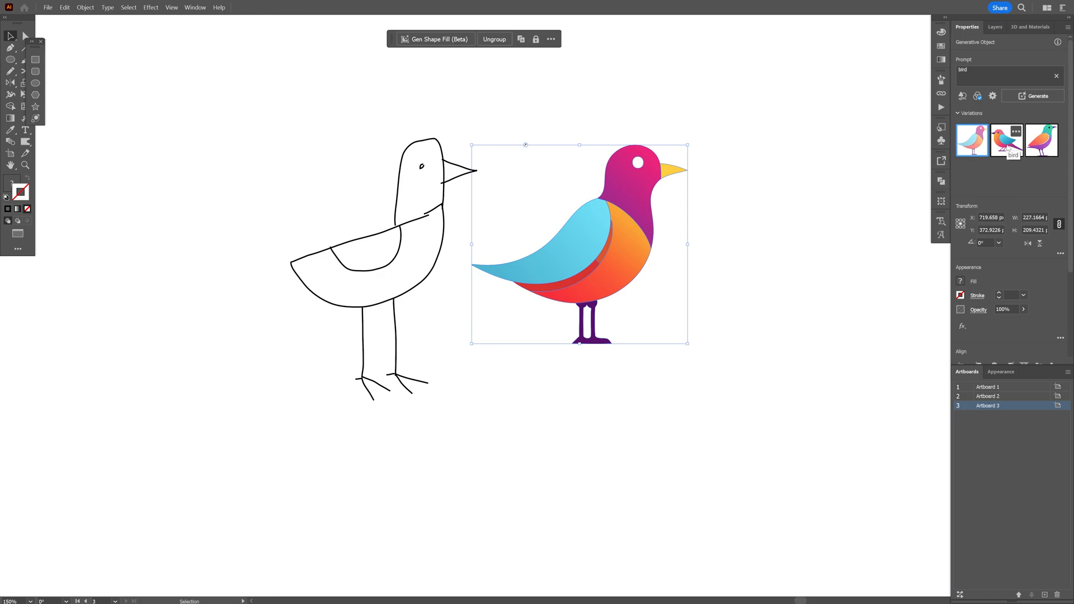
pyautogui.click(1005, 140)
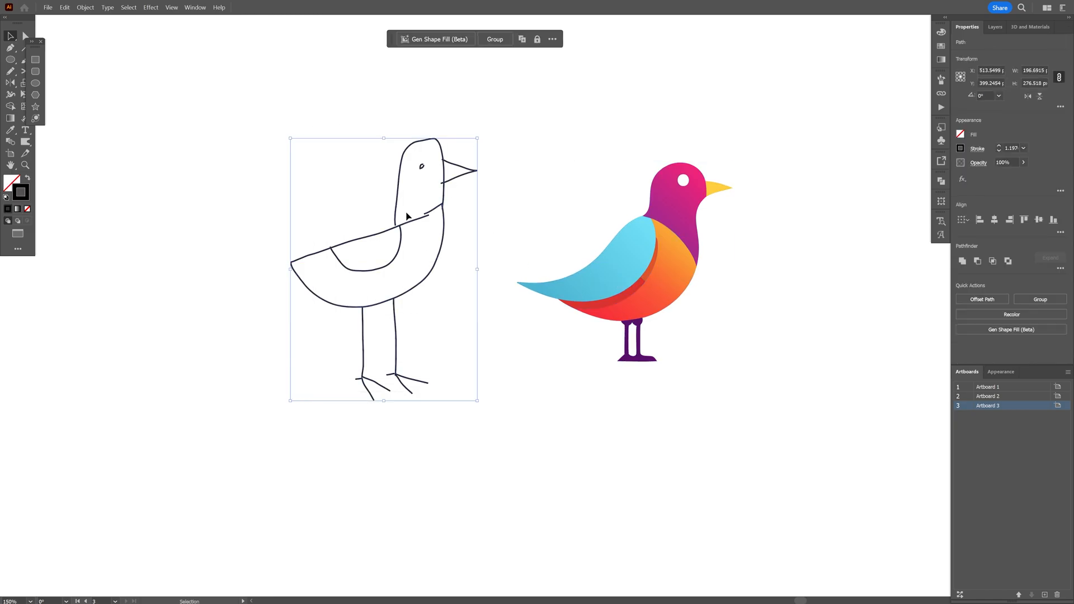
pyautogui.click(438, 38)
pyautogui.write('bird')
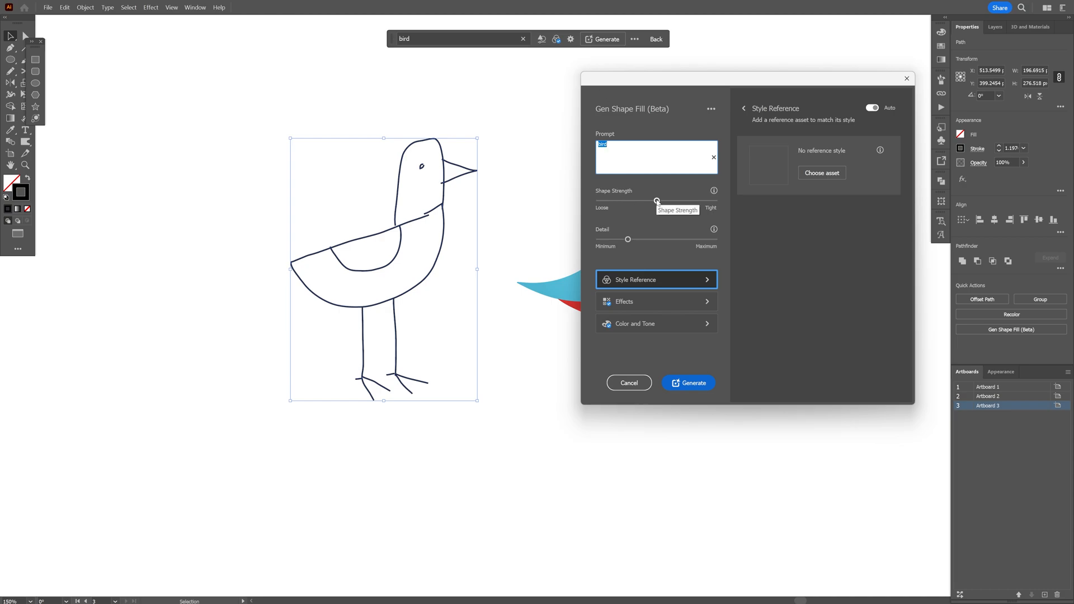
pyautogui.click(688, 383)
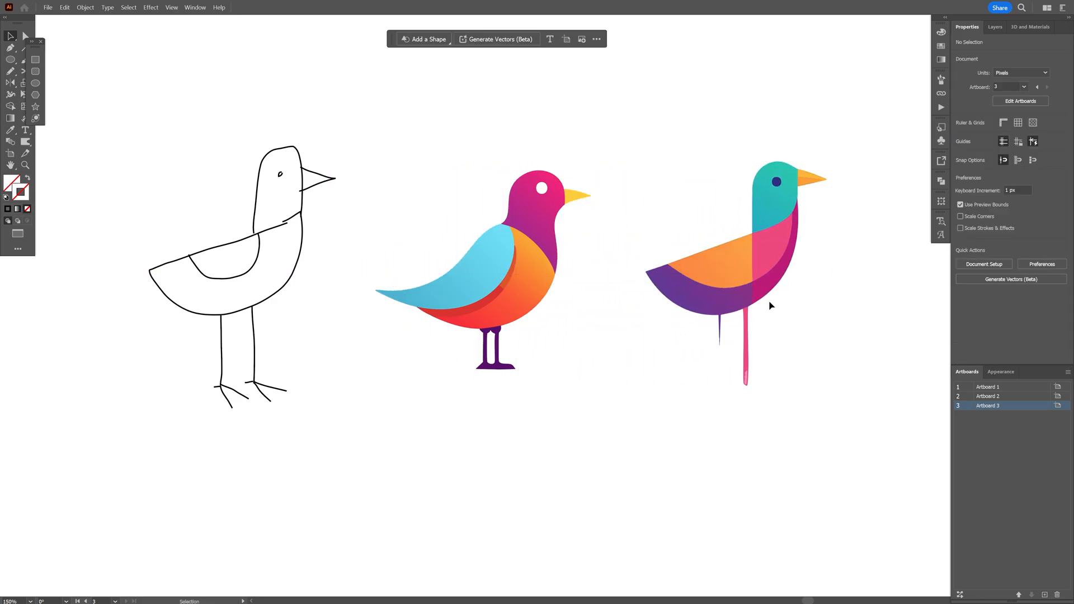
pyautogui.moveTo(582, 290)
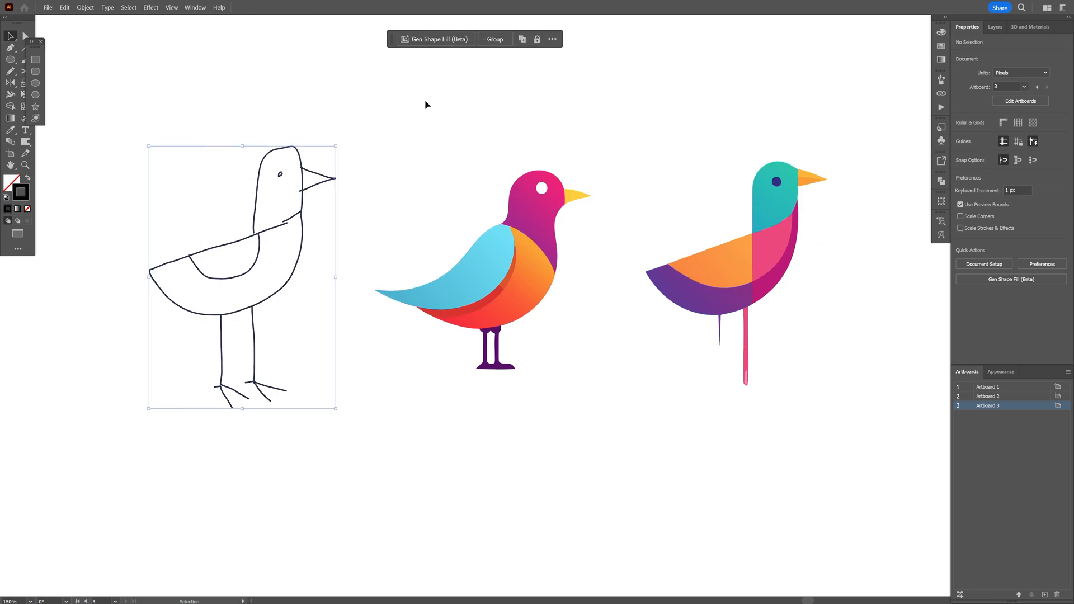
pyautogui.click(438, 38)
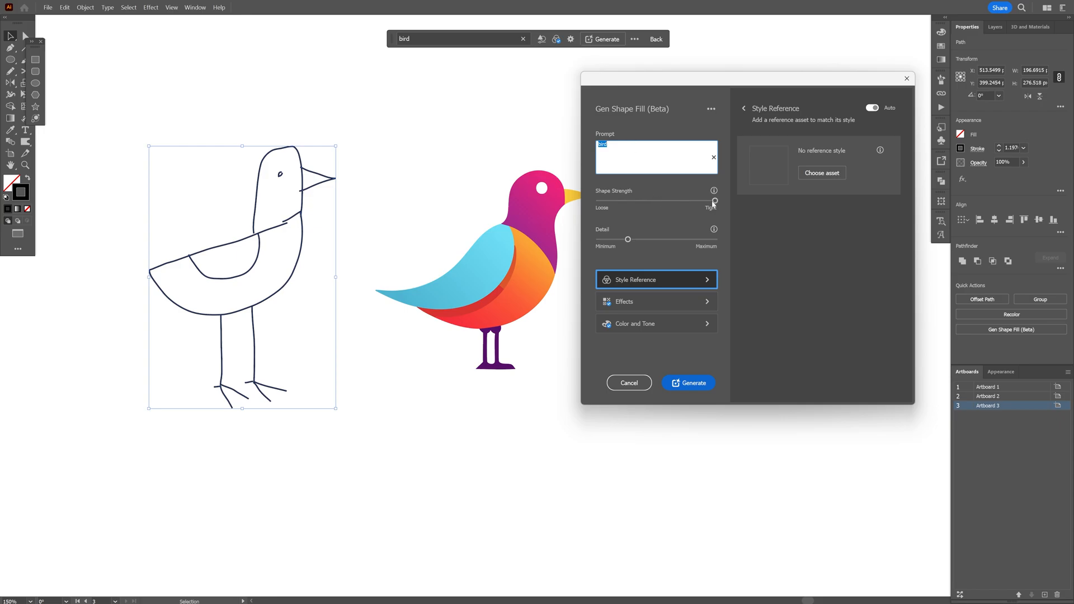
pyautogui.moveTo(693, 383)
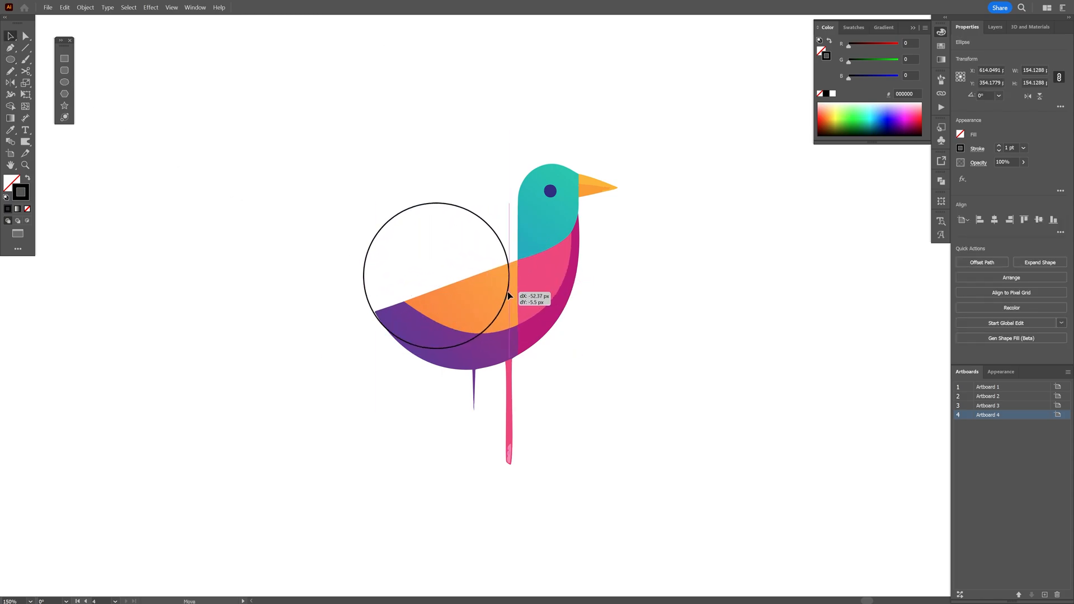
# Draw two construction circles over the bird's belly and inner body curves and a straight line along the wing edge
pyautogui.moveTo(506, 291); pyautogui.dragTo(575, 269)
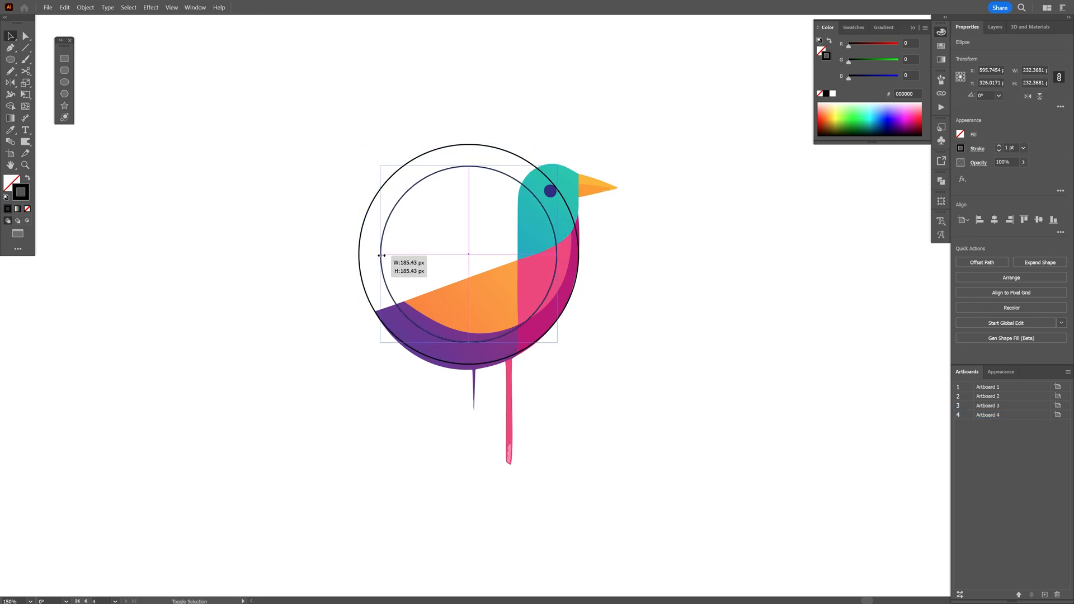
pyautogui.moveTo(382, 255); pyautogui.dragTo(395, 245)
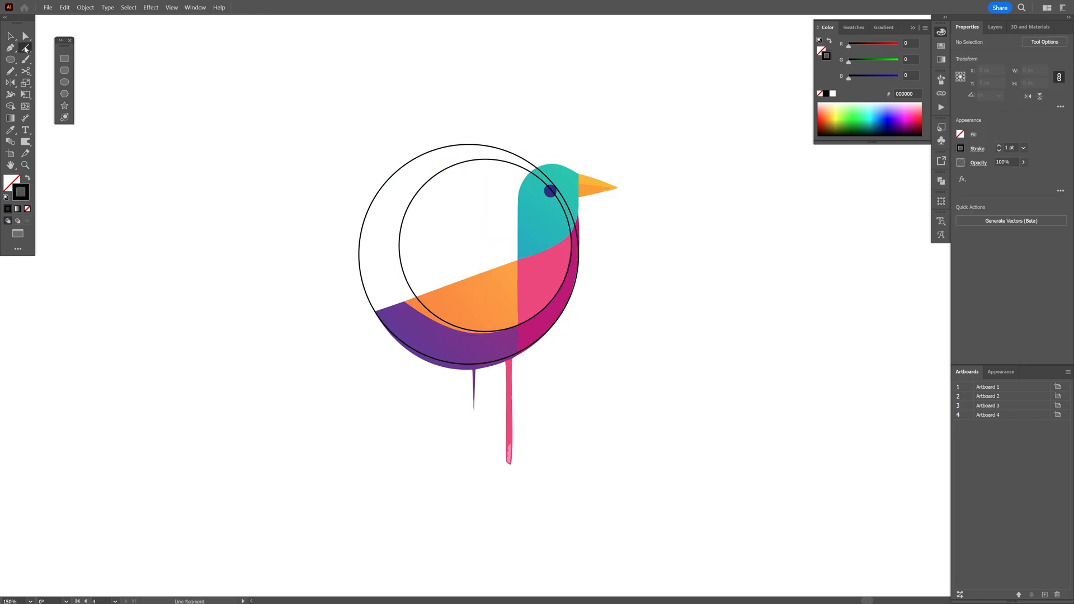
pyautogui.moveTo(577, 209); pyautogui.dragTo(579, 110)
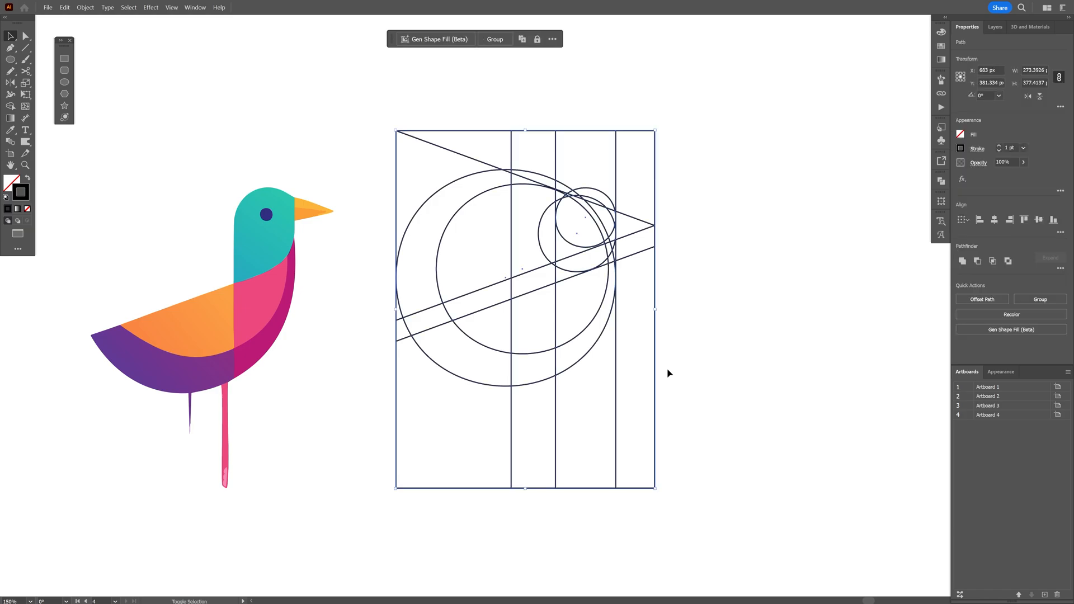
# Select the construction shapes and isolate the wing piece of the outlined geometric bird
pyautogui.click(10, 107)
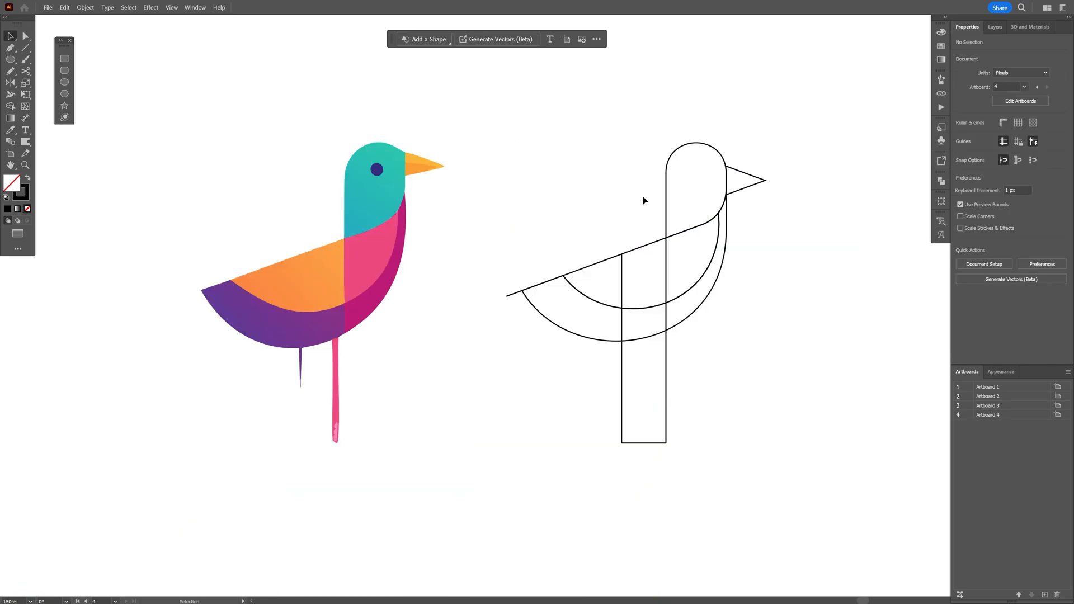
pyautogui.click(590, 230)
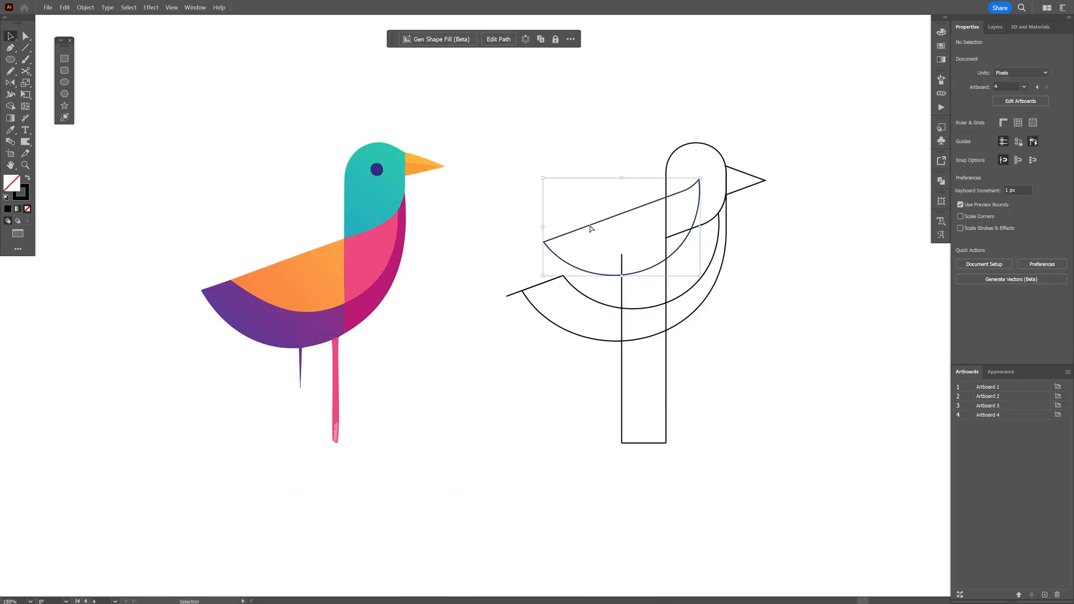